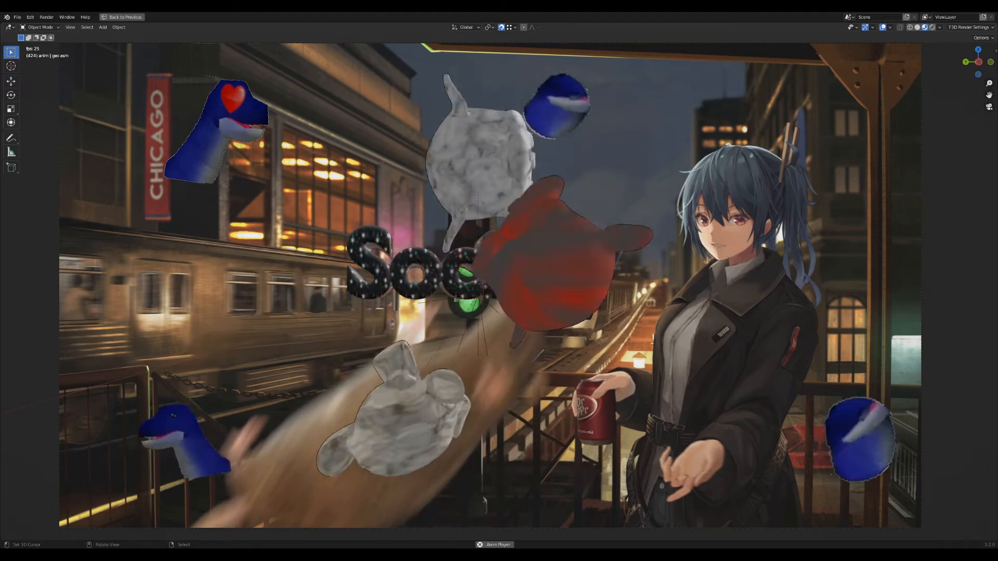
# Step: Leave the maximized viewport and return to the normal workspace layout
pyautogui.click(123, 17)
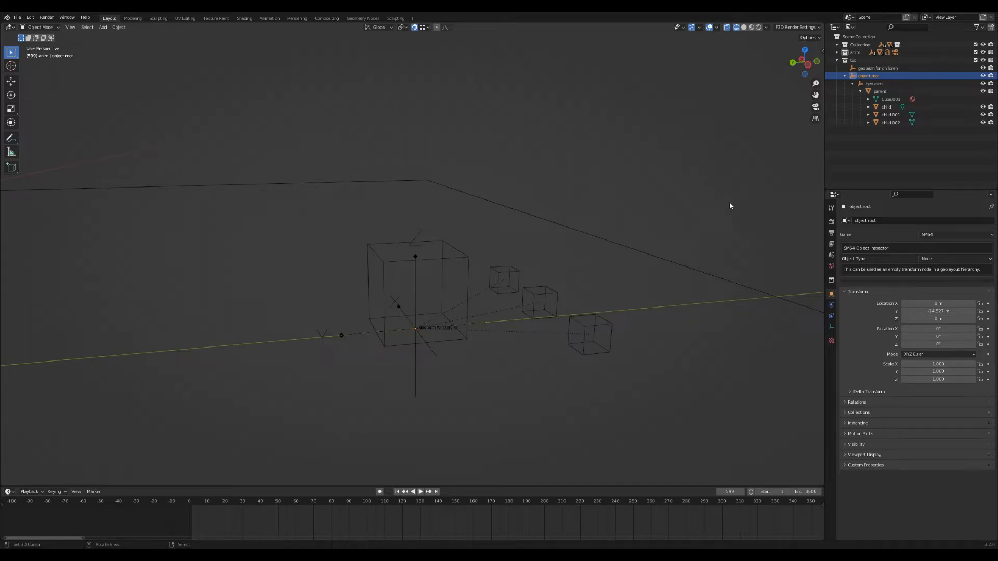
pyautogui.moveTo(472, 265)
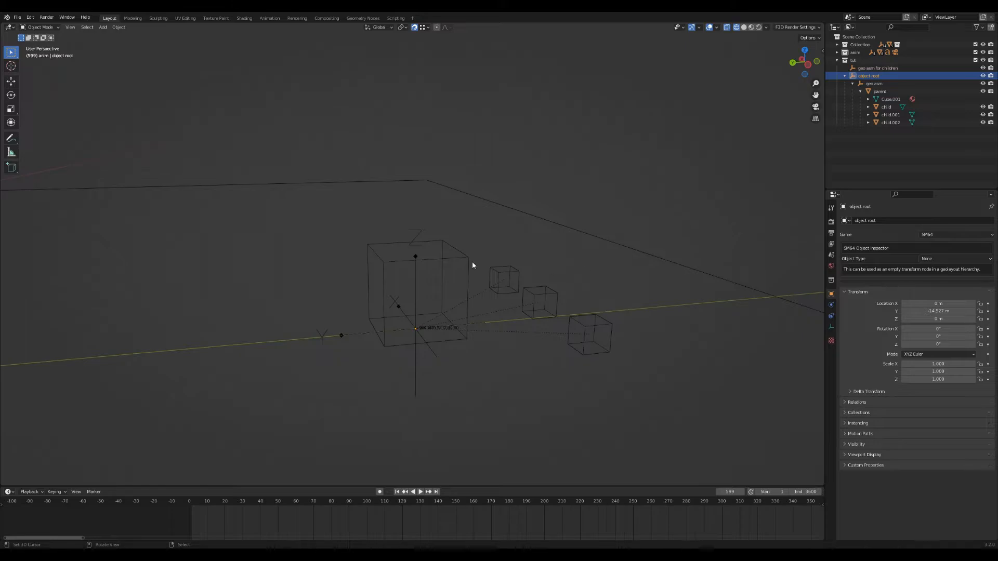
# Step: Inspect each child cube, then select the geo asm empty showing geo_test_asm with parameter 5000
pyautogui.click(539, 302)
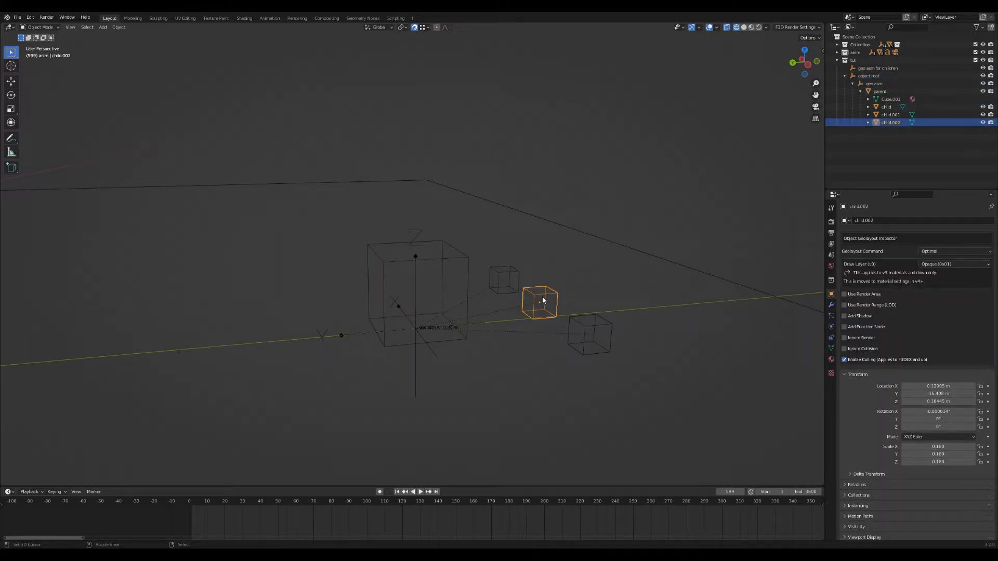
pyautogui.click(588, 334)
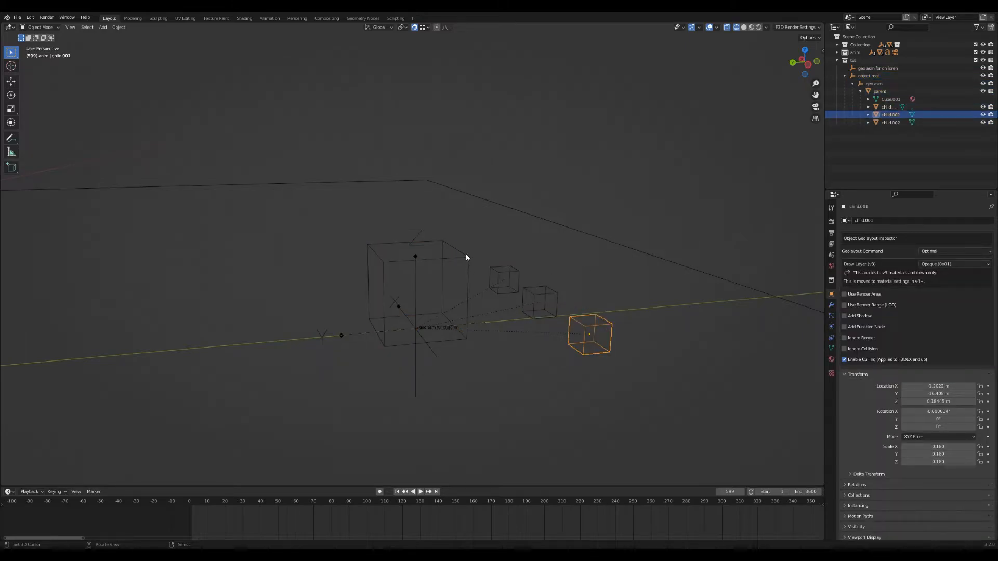
pyautogui.click(885, 107)
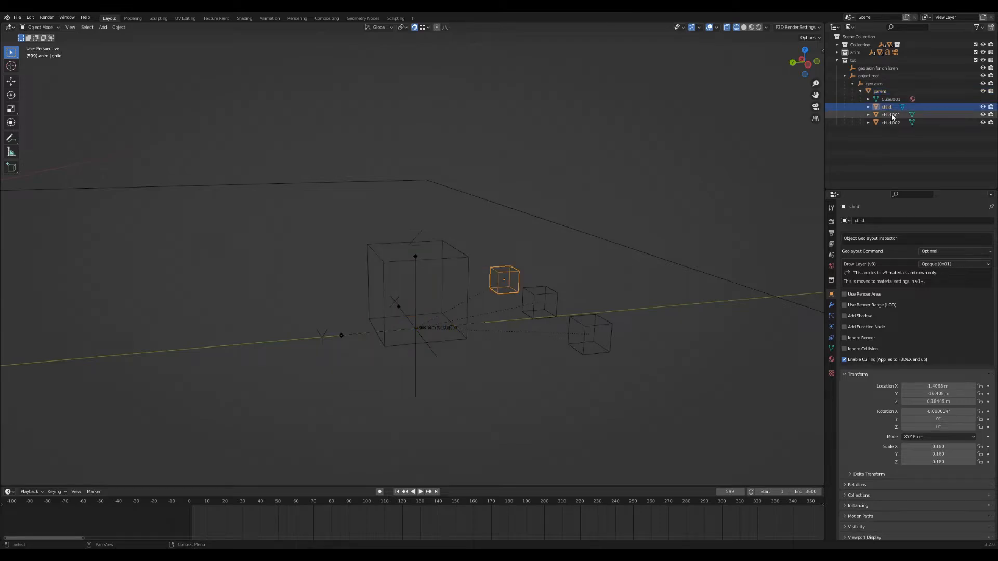
pyautogui.click(890, 122)
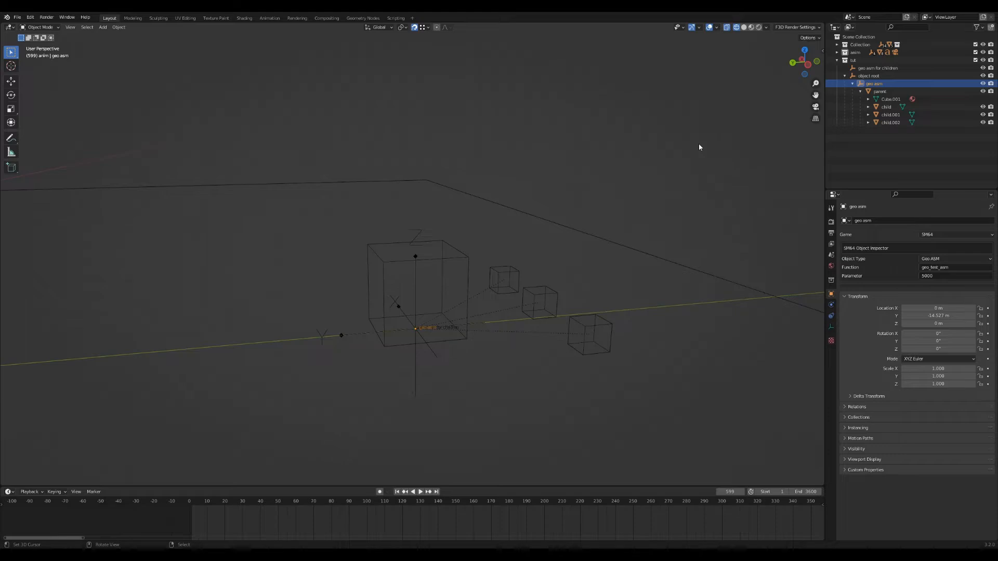
pyautogui.moveTo(683, 98)
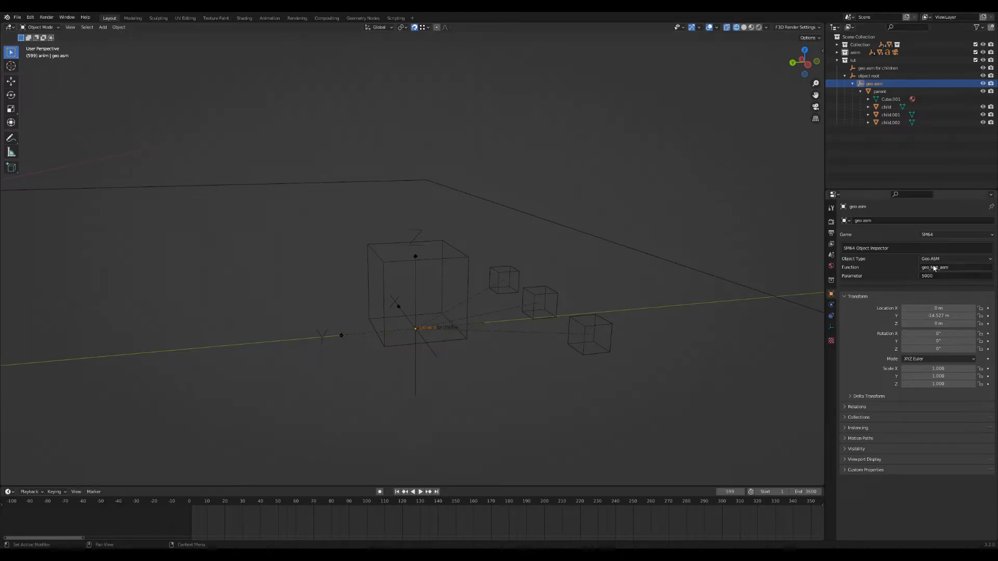
pyautogui.click(953, 258)
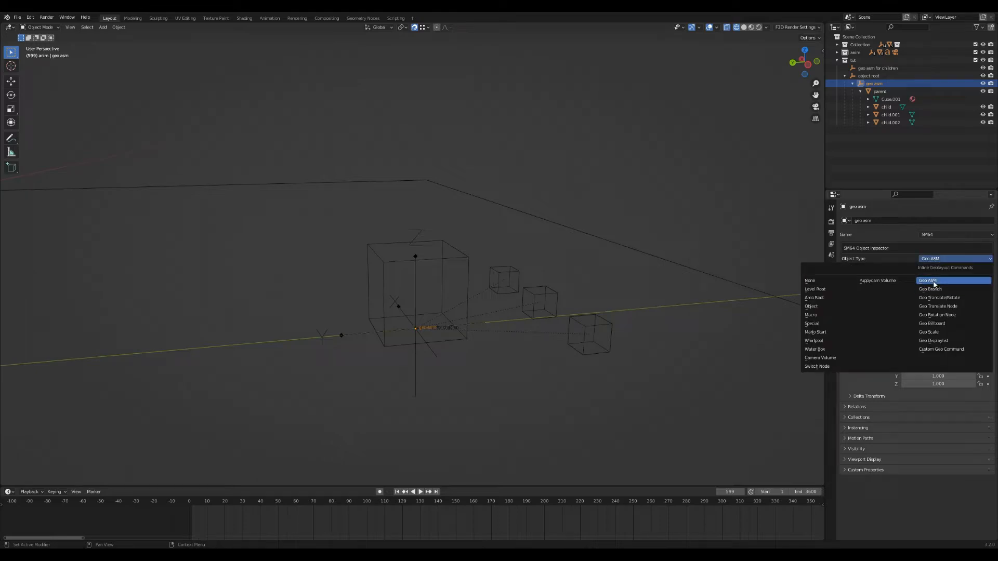
pyautogui.click(929, 280)
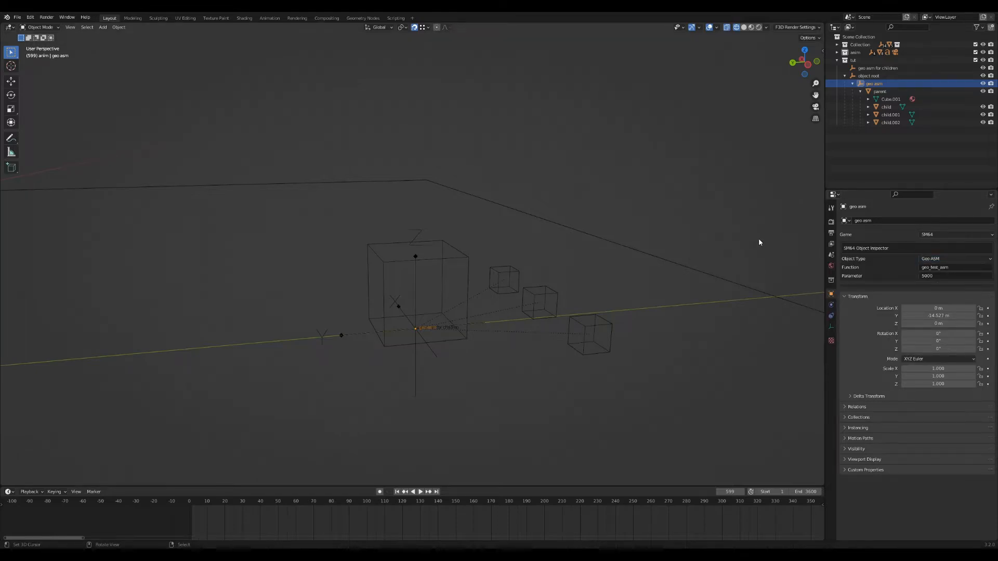
pyautogui.click(867, 76)
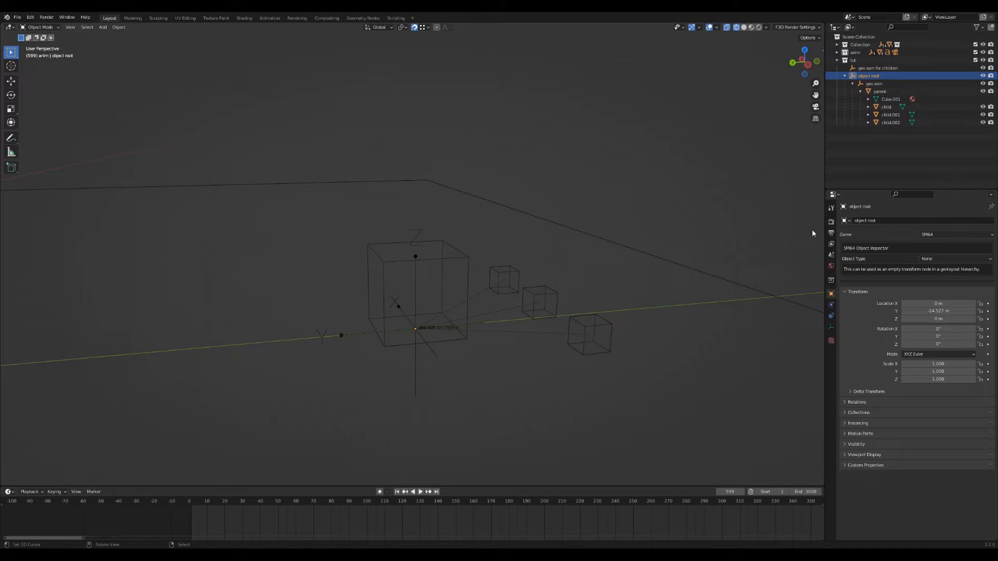
pyautogui.moveTo(647, 289)
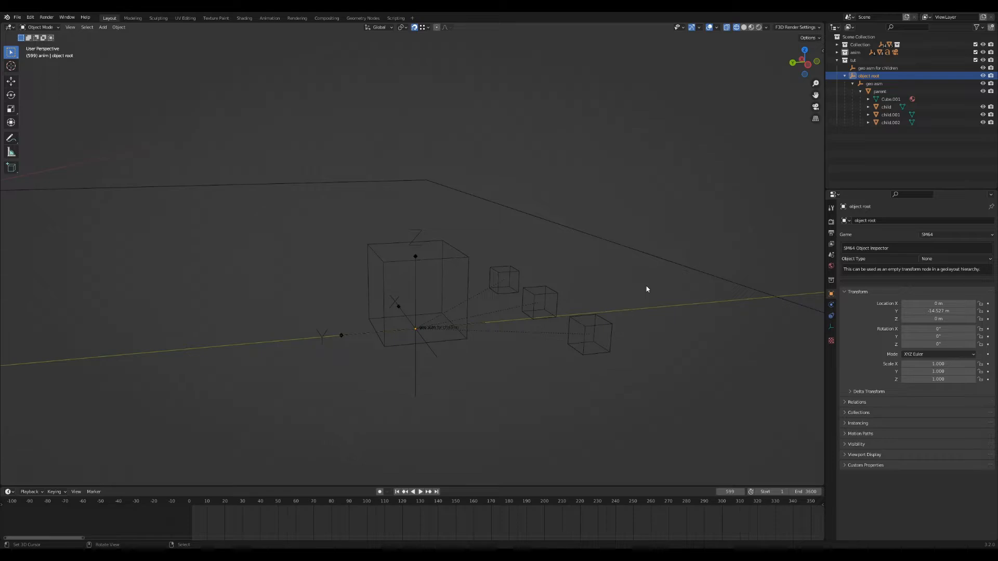
pyautogui.click(874, 83)
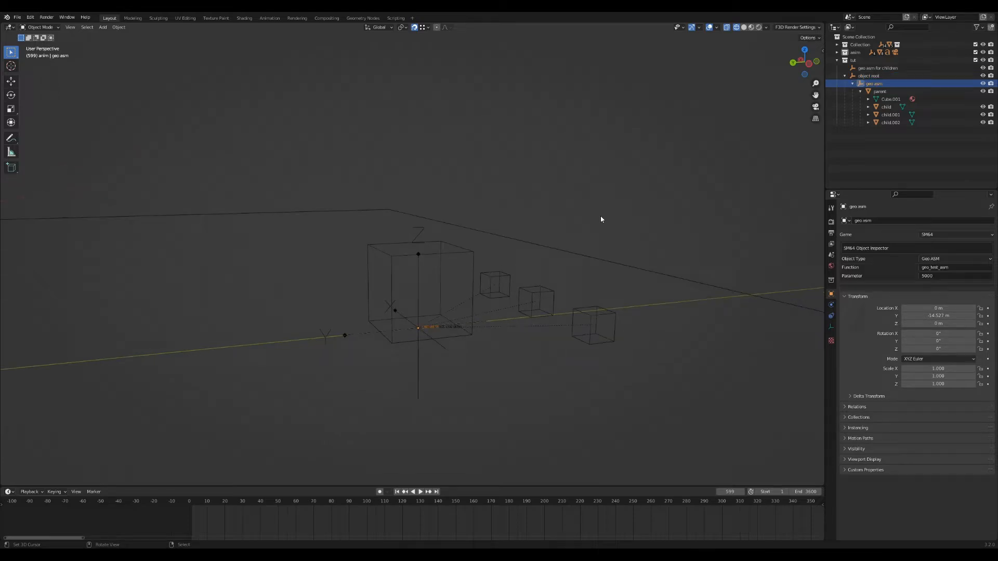
pyautogui.moveTo(948, 268)
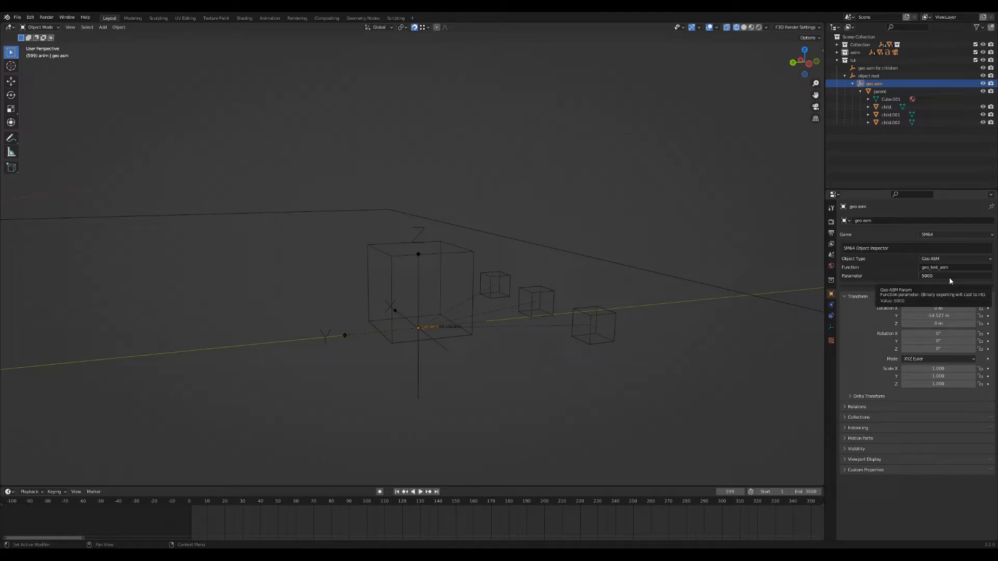
pyautogui.moveTo(948, 267)
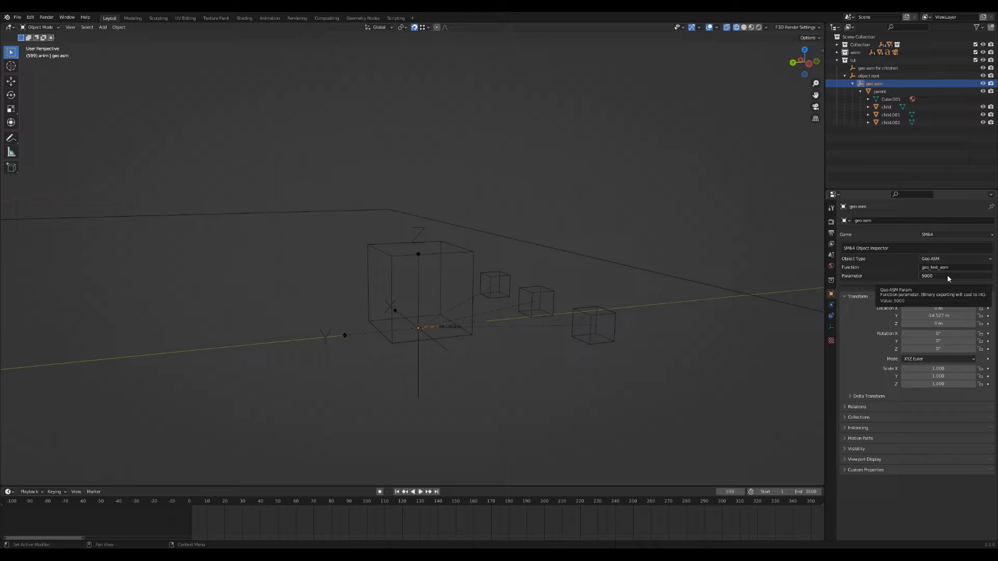
pyautogui.click(880, 91)
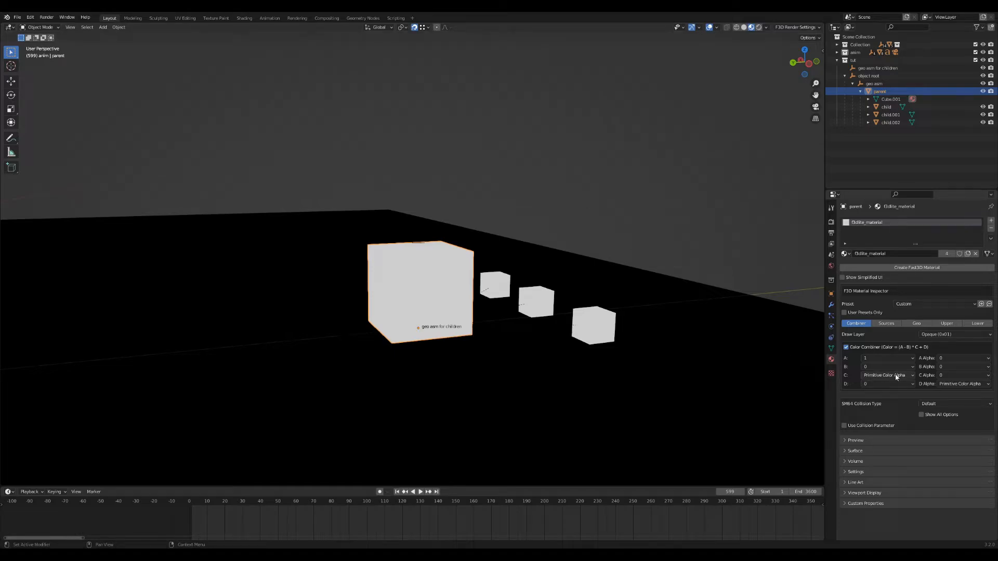
pyautogui.moveTo(885, 375)
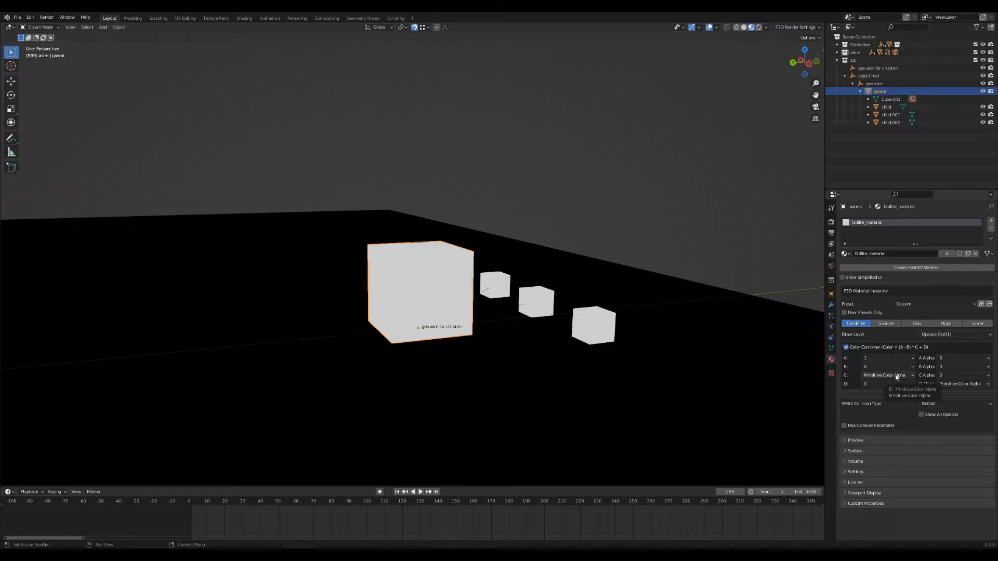
# Step: Review the parent cube's Fast3D material Combiner and Sources settings for Primitive Color
pyautogui.click(886, 323)
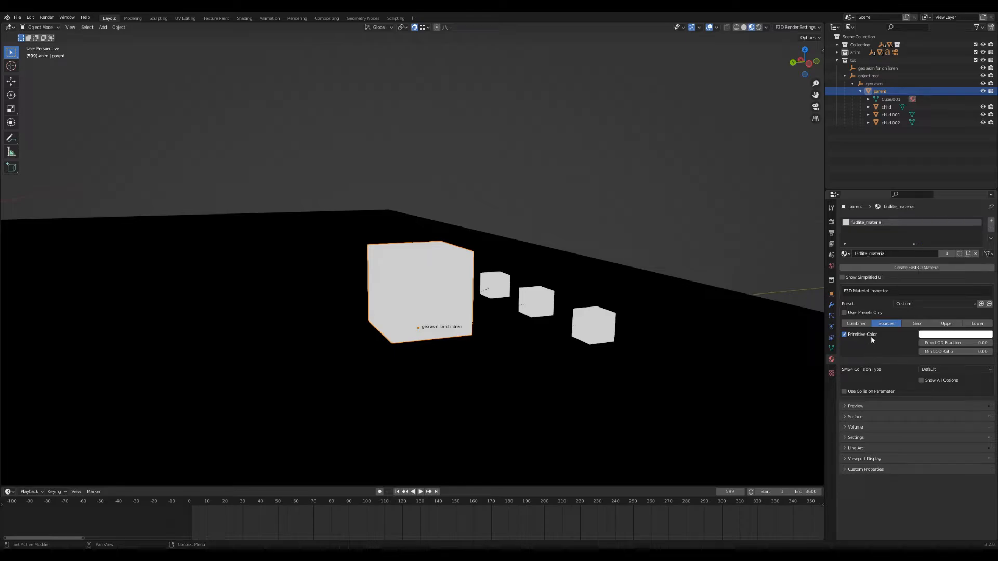
pyautogui.click(844, 334)
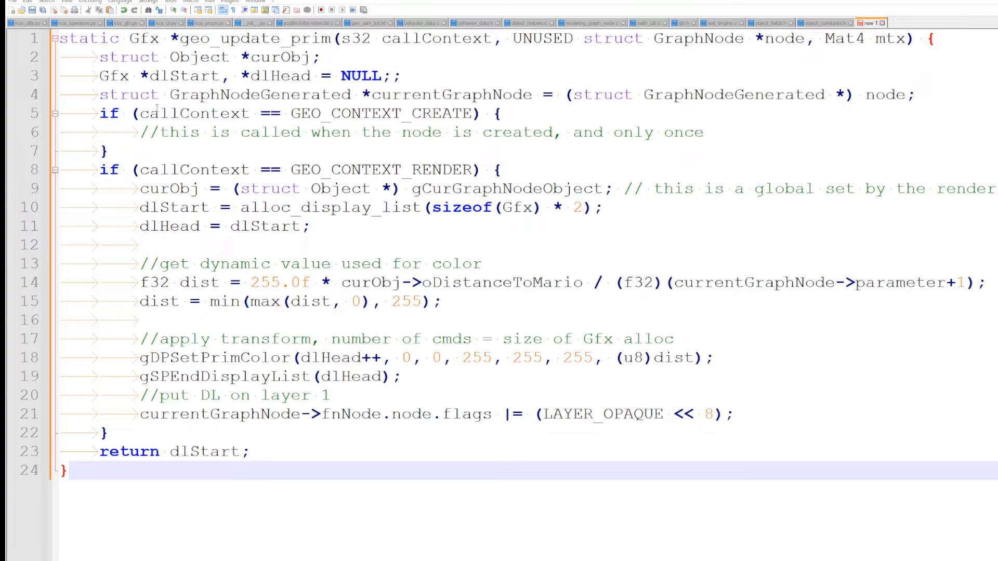
# Step: Highlight geo_update_prim's parameter list and GEO_CONTEXT_RENDER in the render check
pyautogui.click(439, 38)
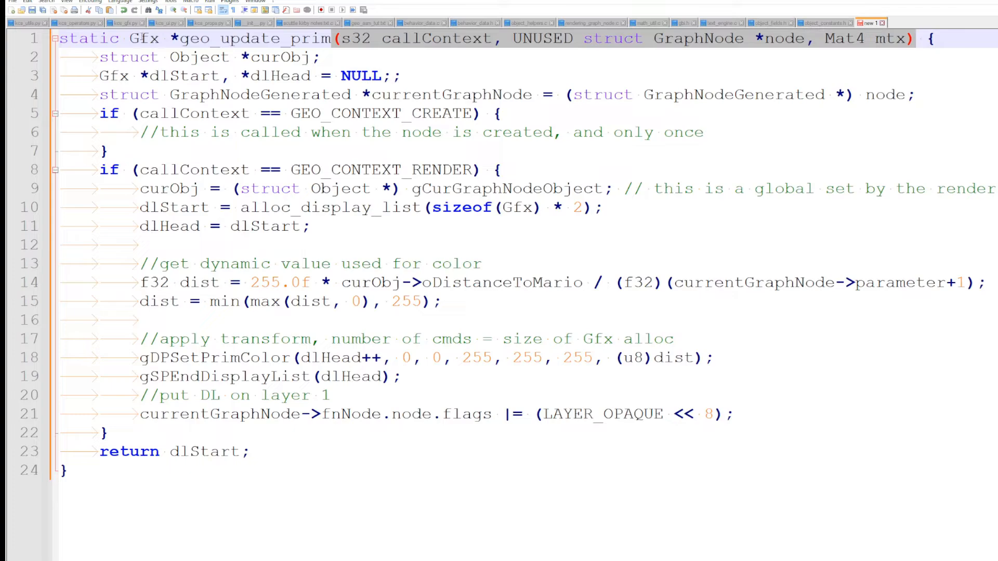
pyautogui.doubleClick(143, 39)
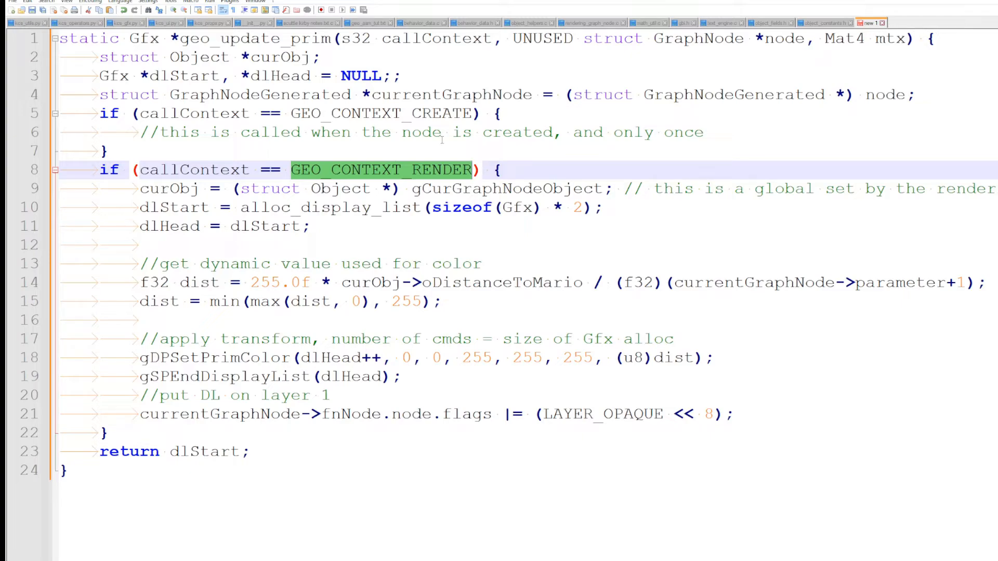
pyautogui.doubleClick(507, 188)
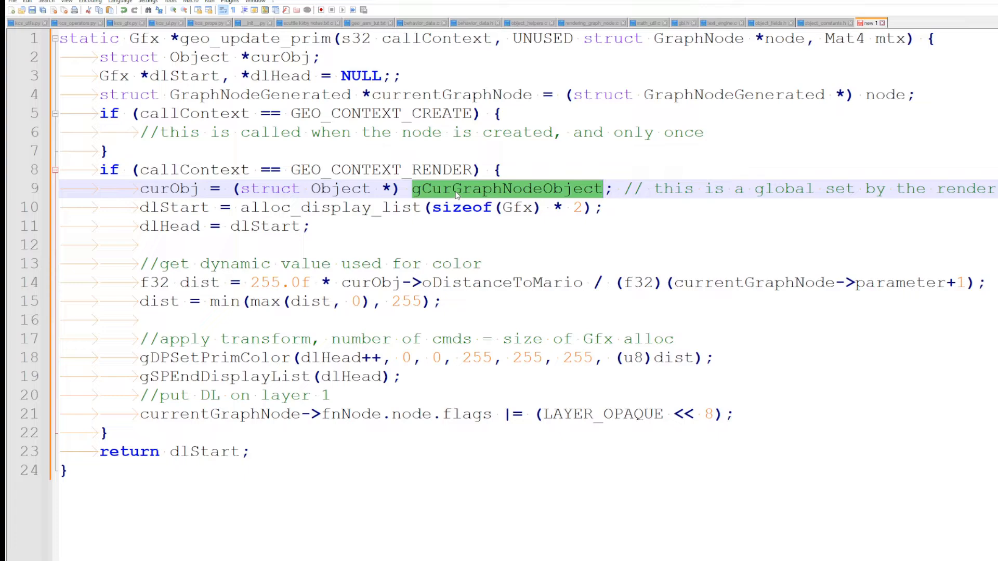
pyautogui.doubleClick(329, 207)
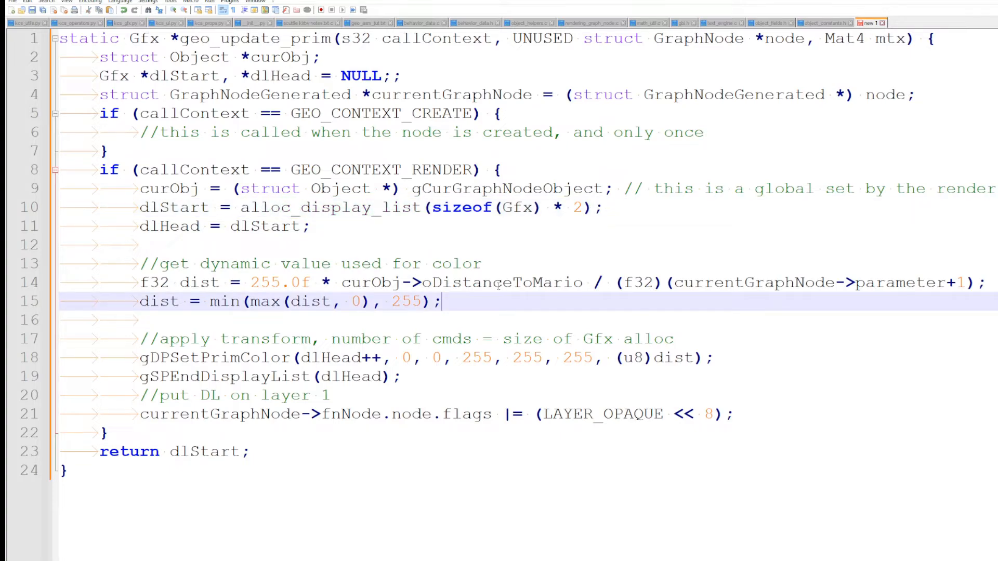
pyautogui.doubleClick(899, 283)
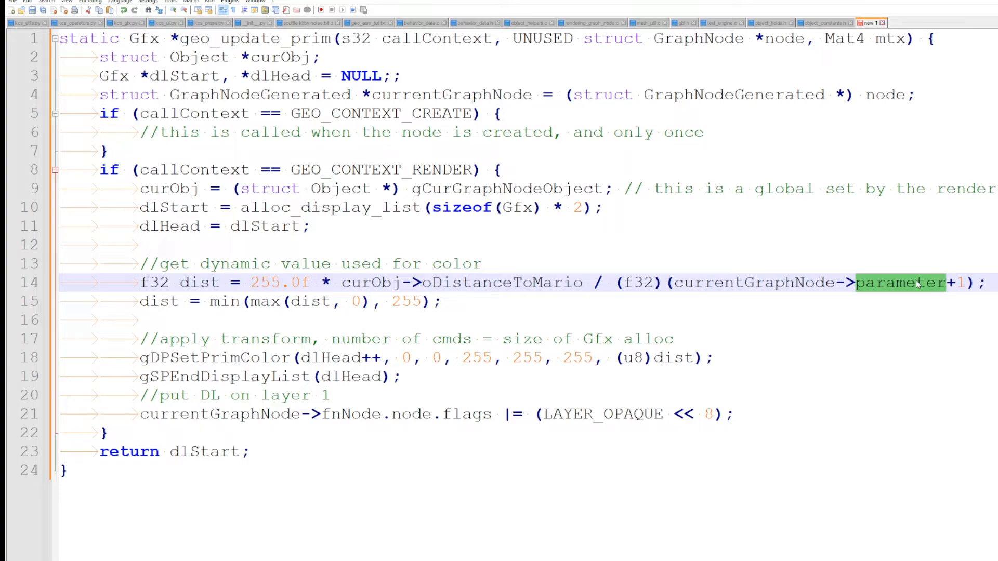
pyautogui.doubleClick(213, 356)
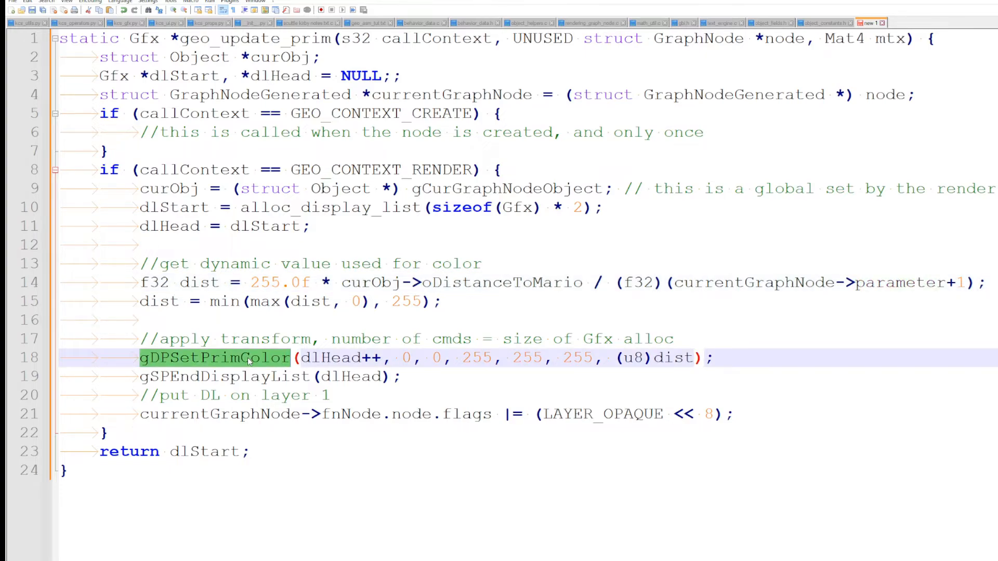
pyautogui.click(223, 377)
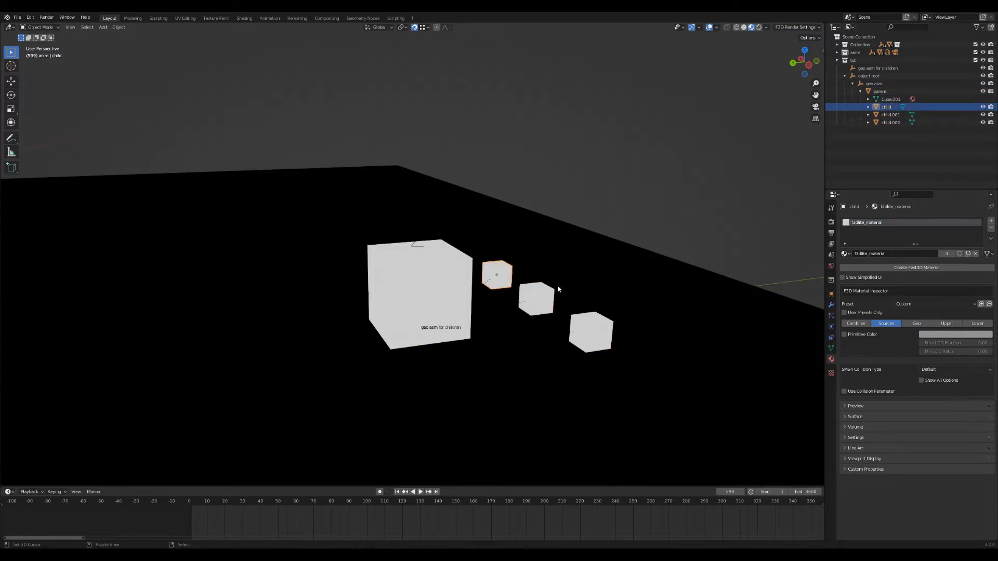
pyautogui.moveTo(569, 274)
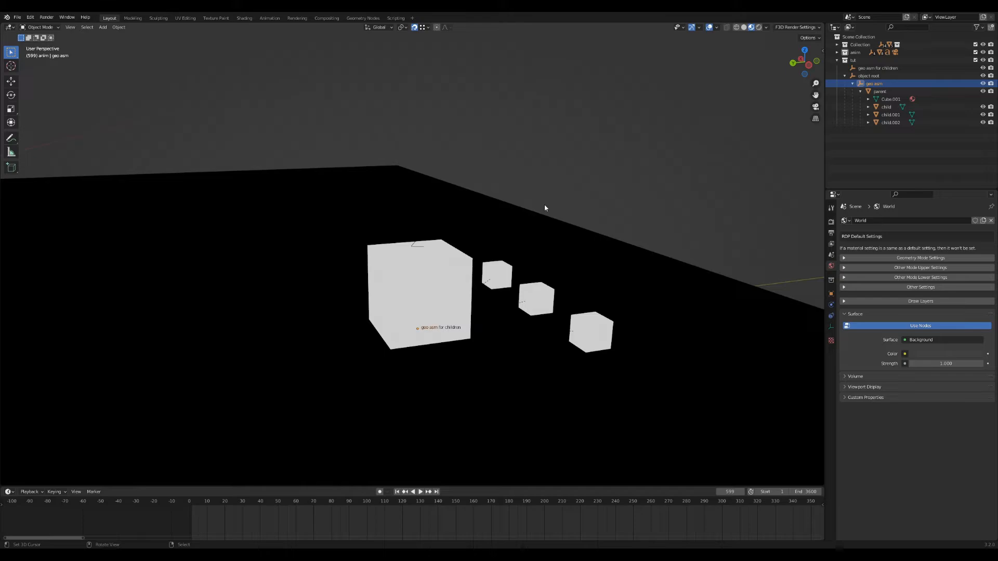
pyautogui.click(867, 76)
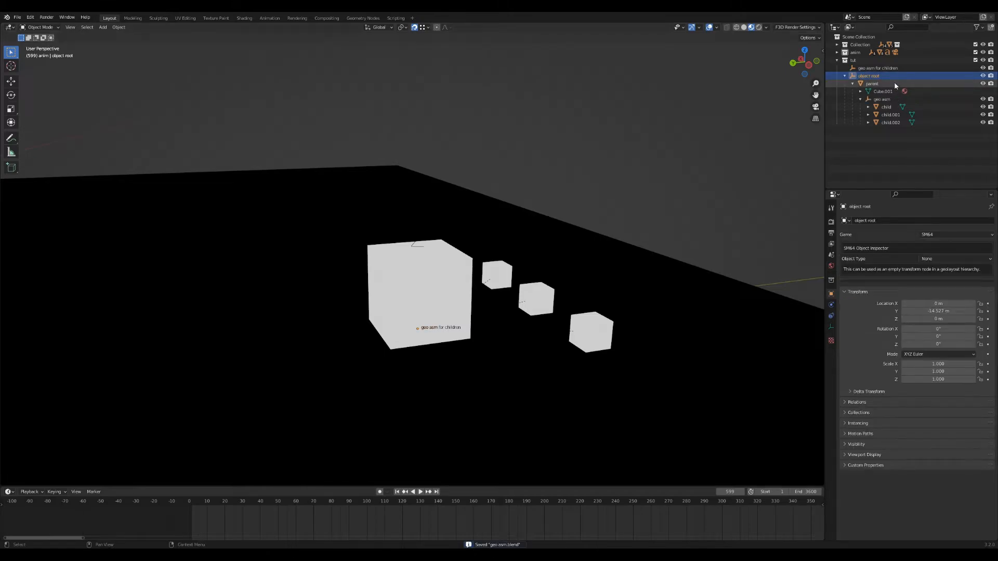
pyautogui.click(882, 100)
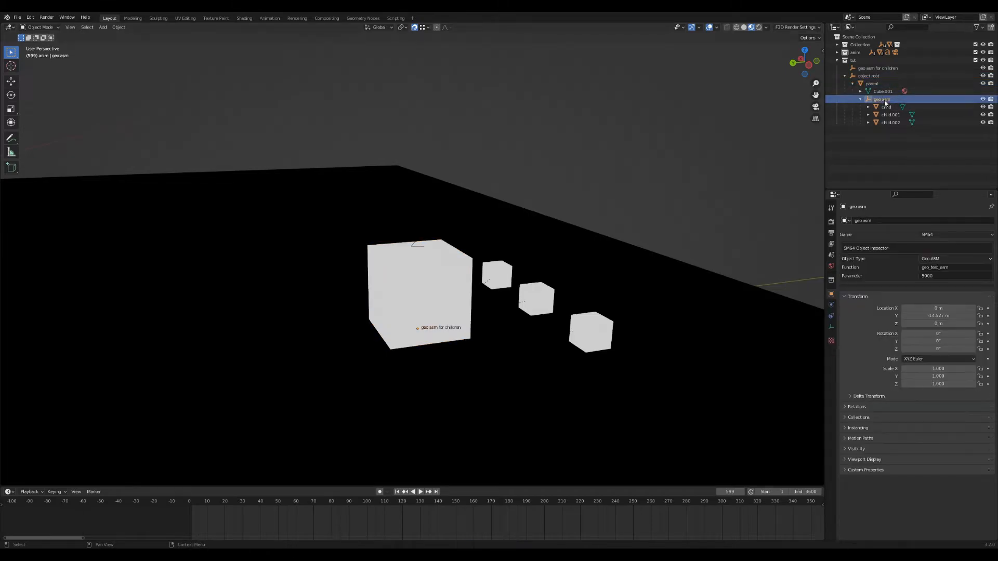
pyautogui.click(889, 123)
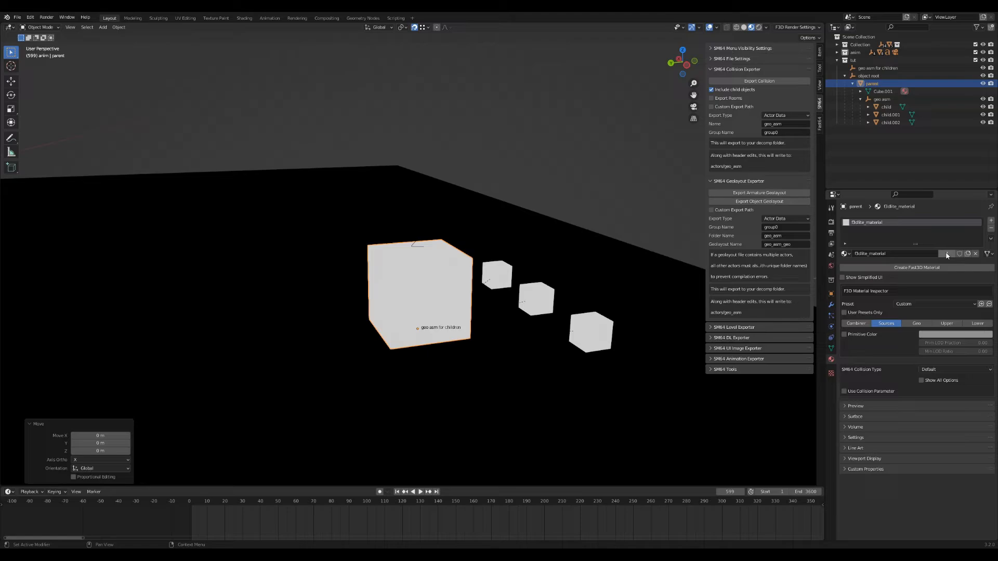
pyautogui.moveTo(946, 254)
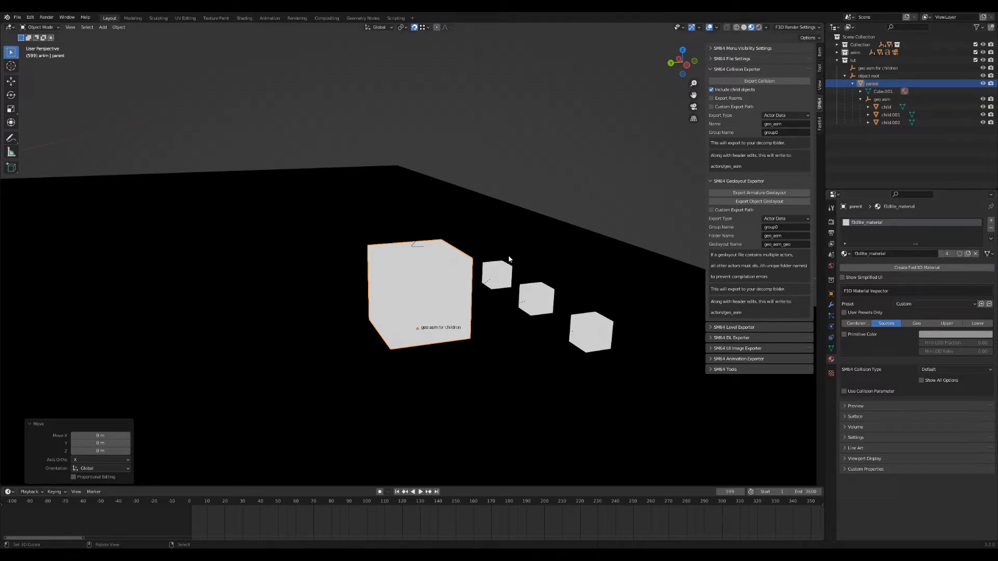
pyautogui.moveTo(446, 183)
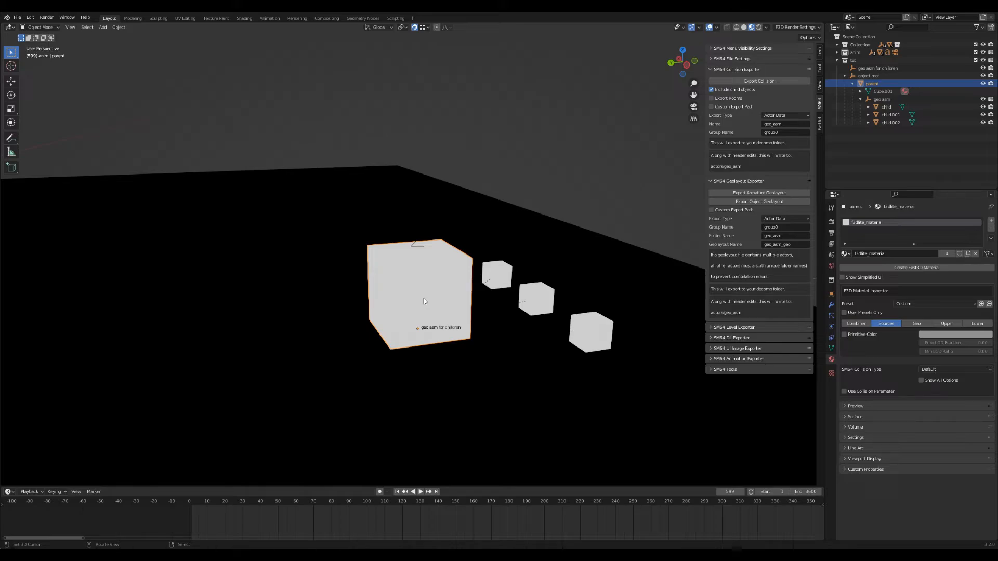
pyautogui.moveTo(508, 267)
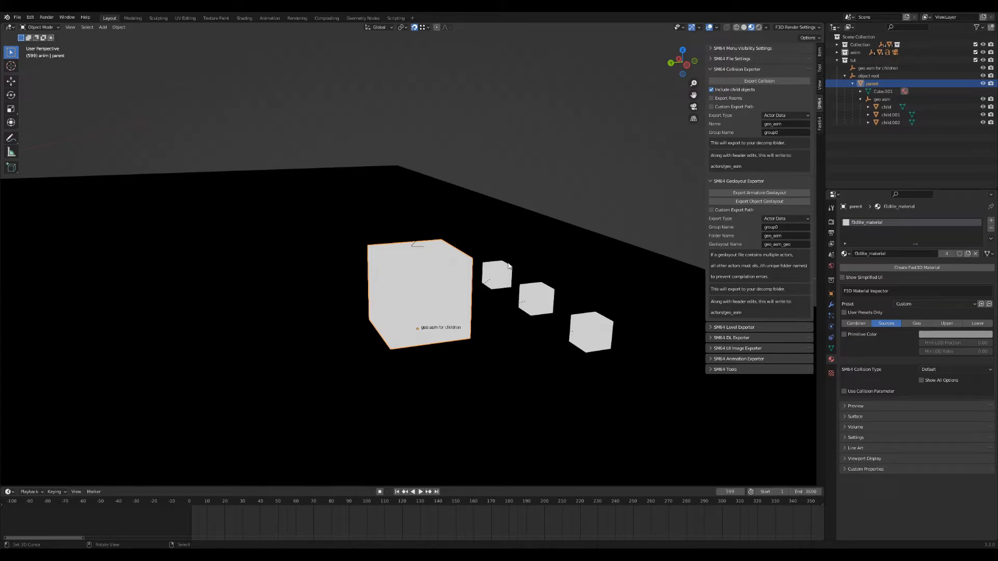
pyautogui.click(590, 331)
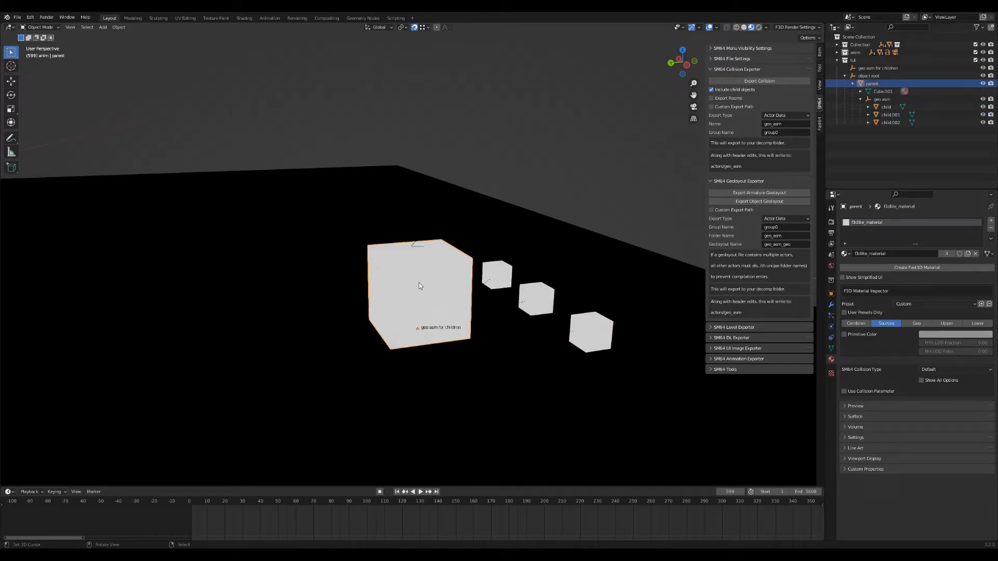
pyautogui.moveTo(498, 288)
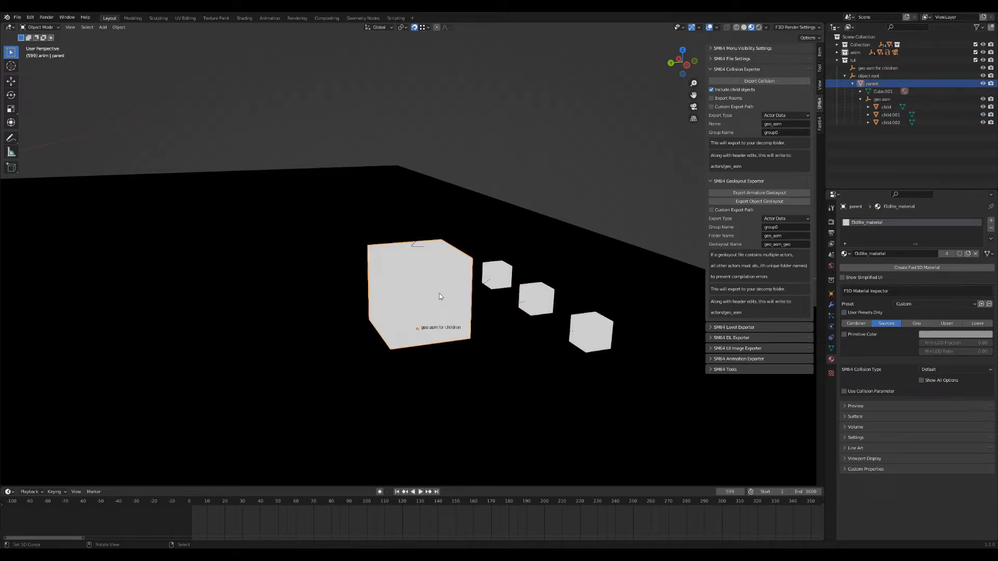
pyautogui.moveTo(578, 283)
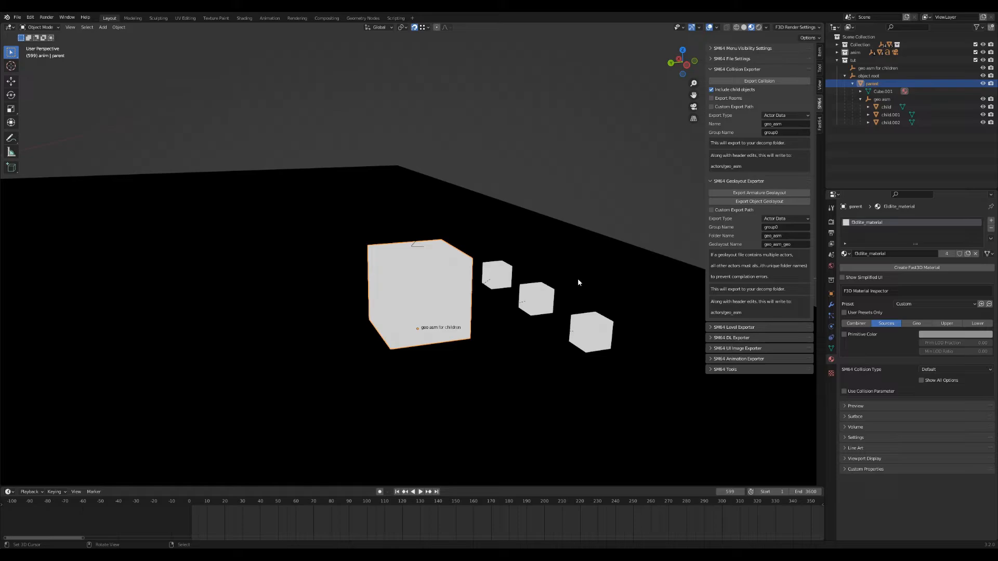
pyautogui.moveTo(523, 274)
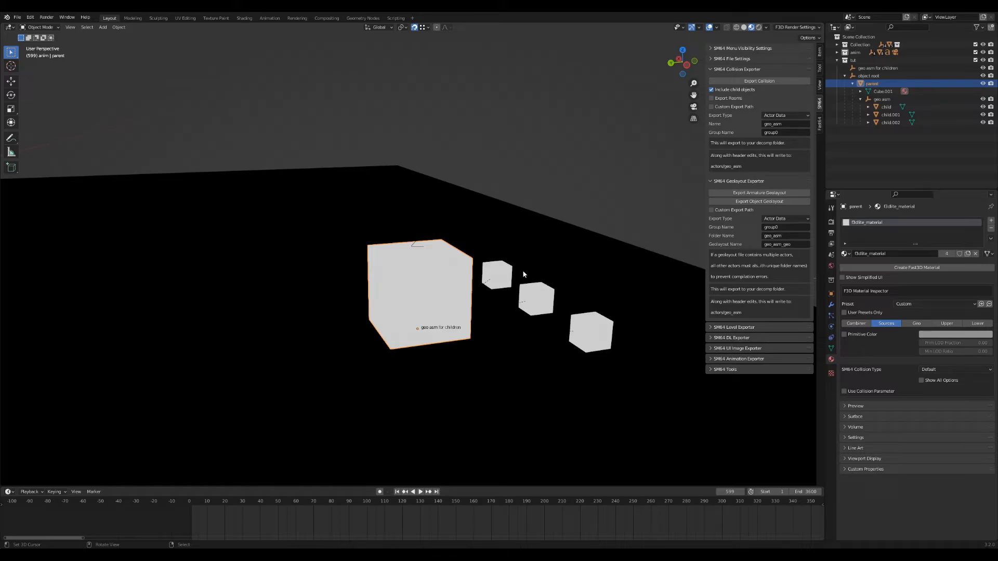
pyautogui.moveTo(948, 254)
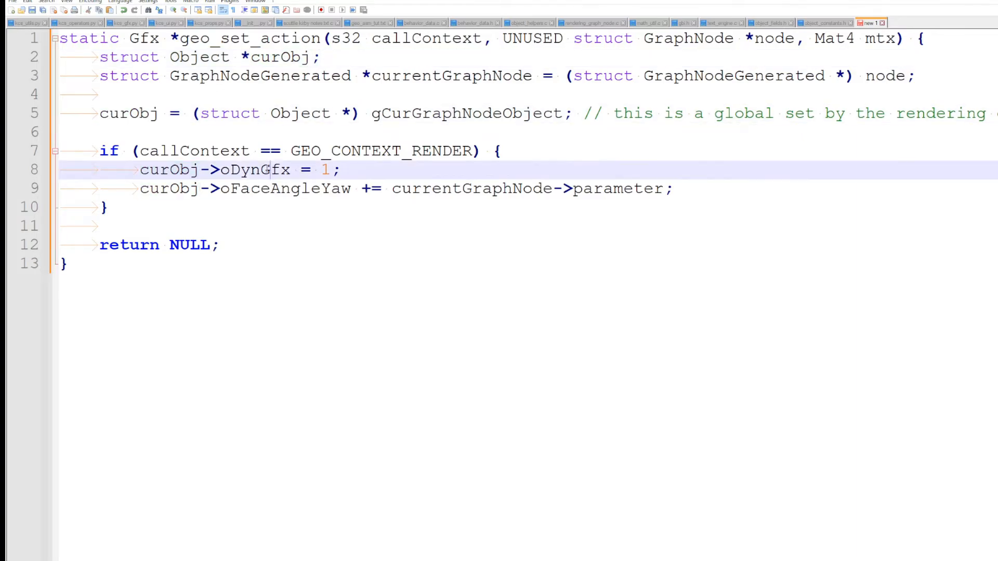
# Step: Highlight oDynGfx, oFaceAngleYaw, currentGraphNode and GraphNodeGenerated throughout geo_set_action
pyautogui.doubleClick(254, 169)
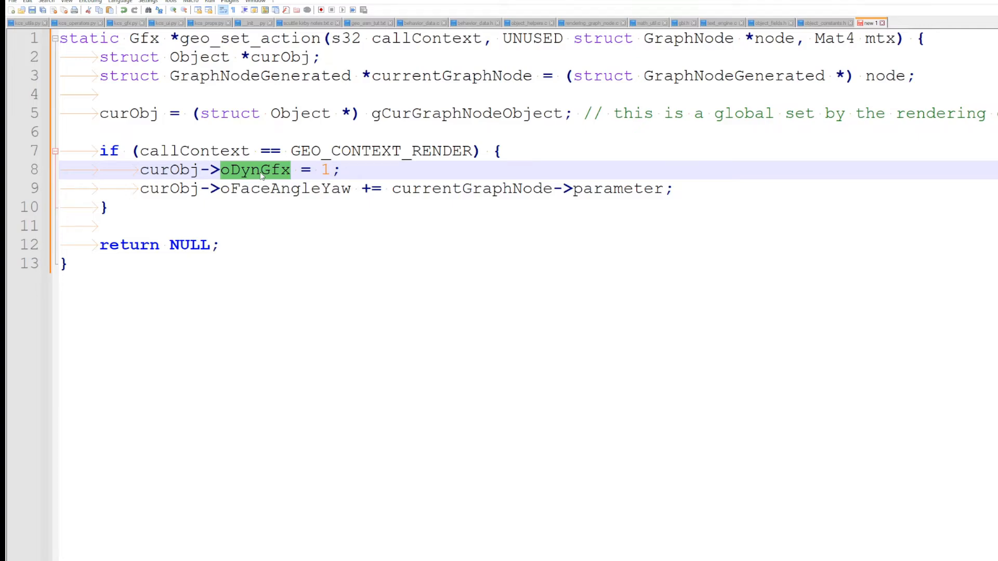
pyautogui.doubleClick(285, 188)
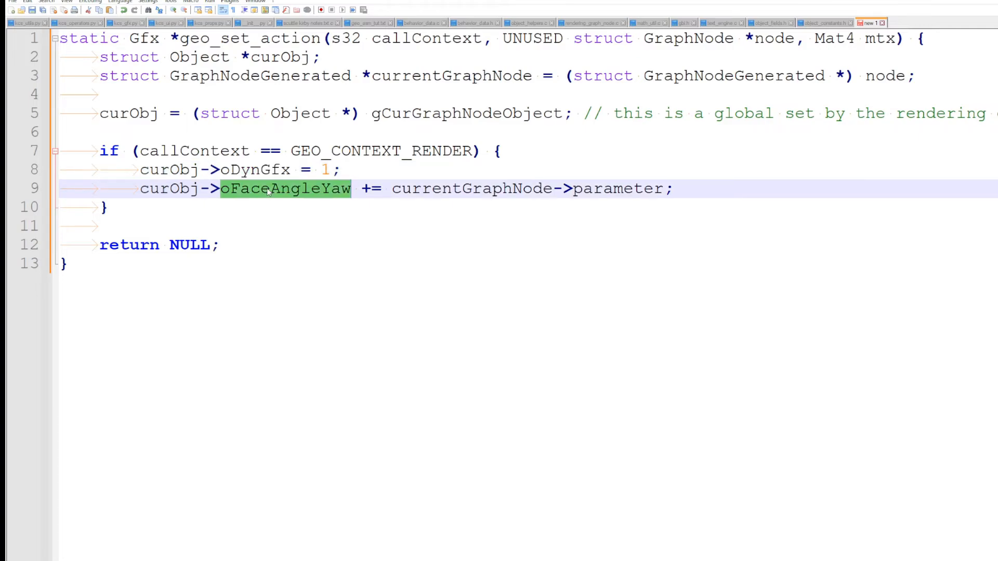
pyautogui.doubleClick(472, 188)
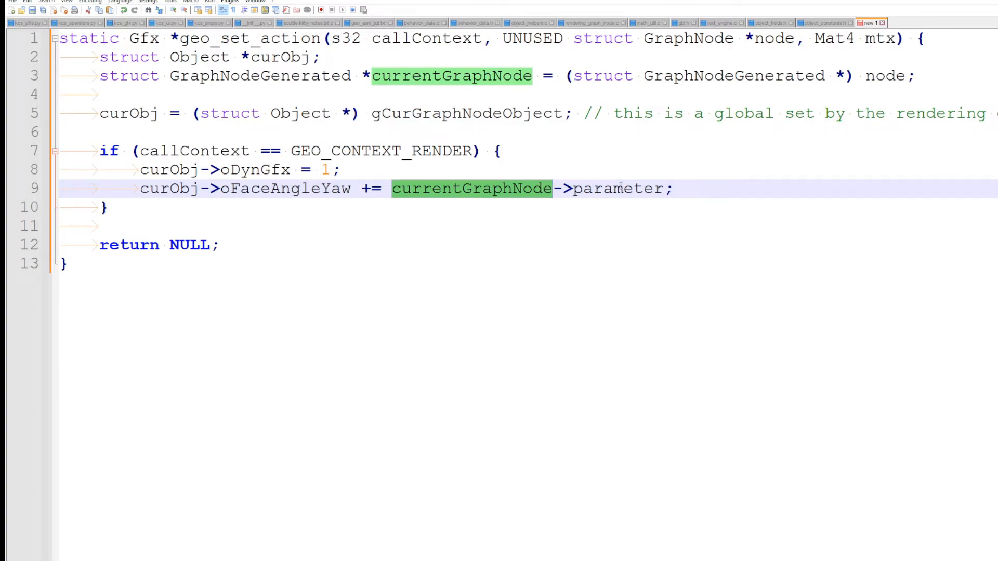
pyautogui.click(471, 75)
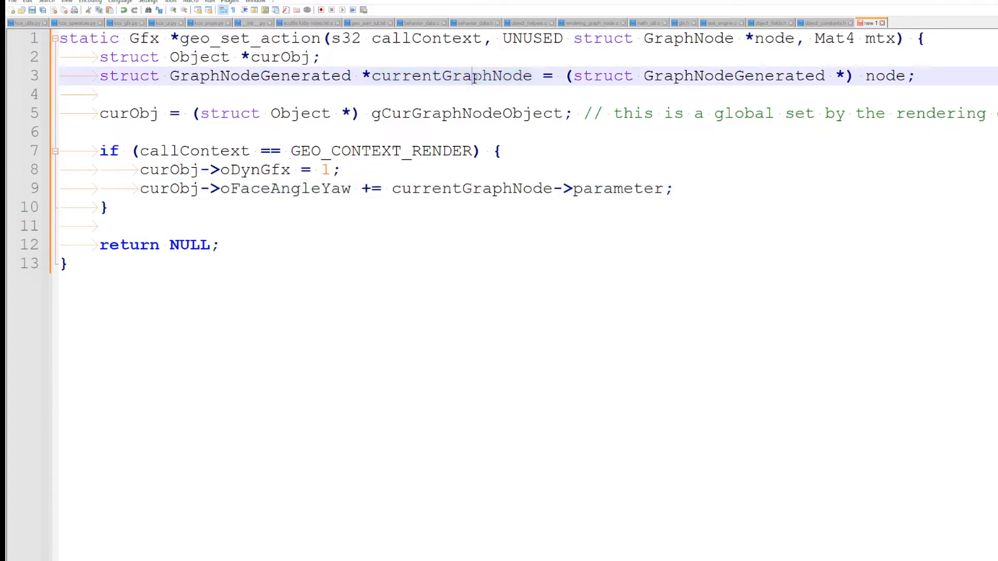
pyautogui.doubleClick(733, 76)
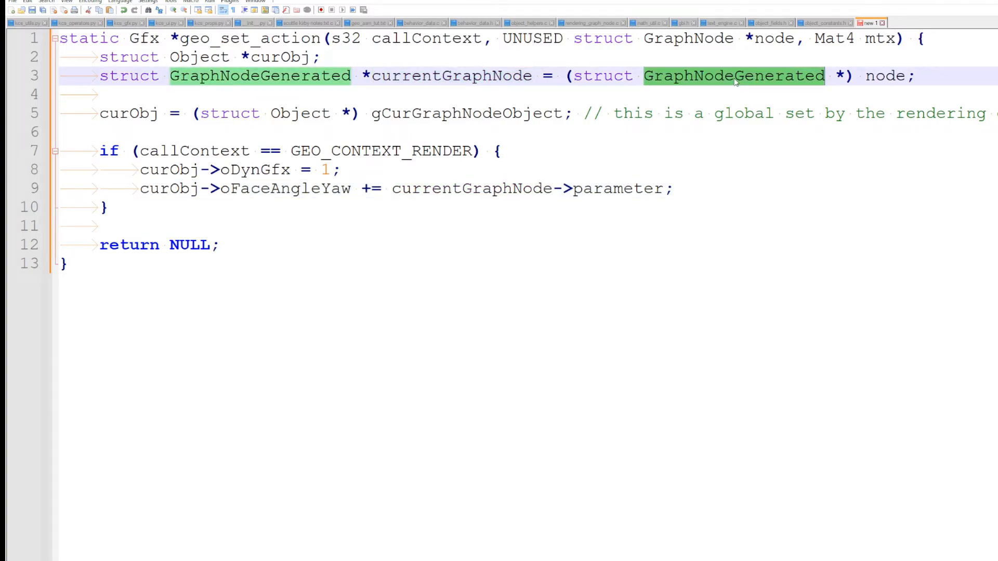
pyautogui.doubleClick(616, 188)
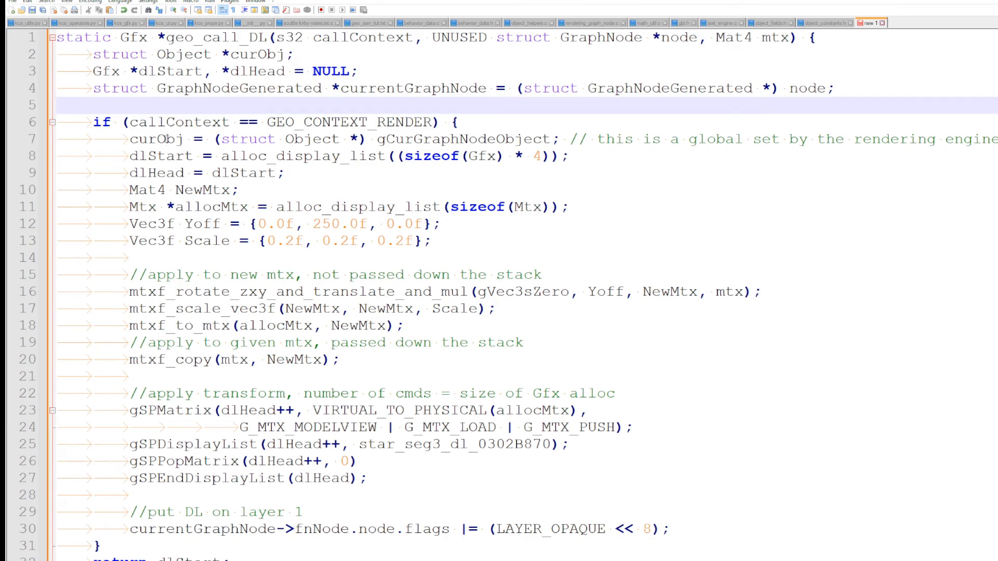
# Step: Highlight every use of the Yoff offset vector in geo_call_DL
pyautogui.doubleClick(162, 156)
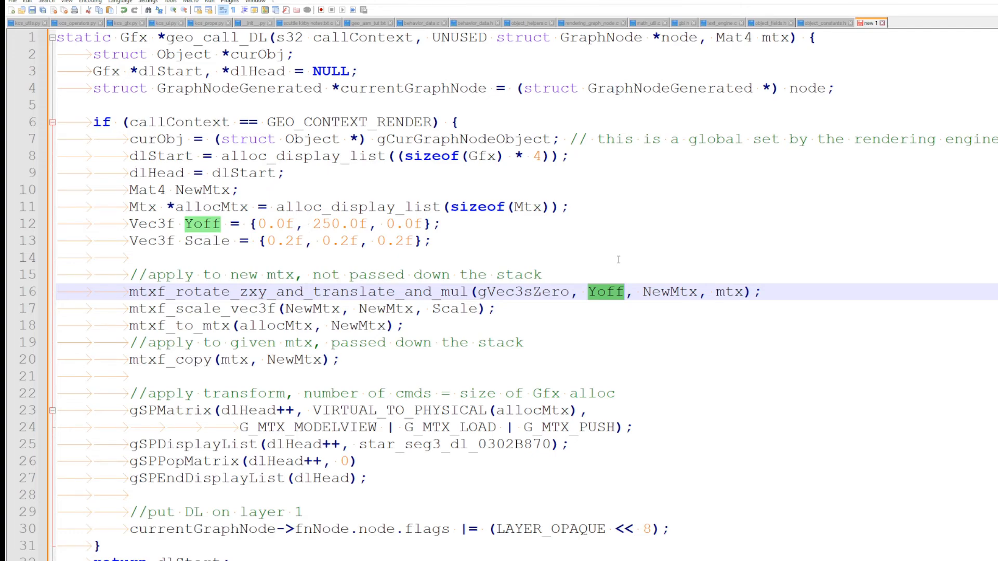
pyautogui.click(590, 23)
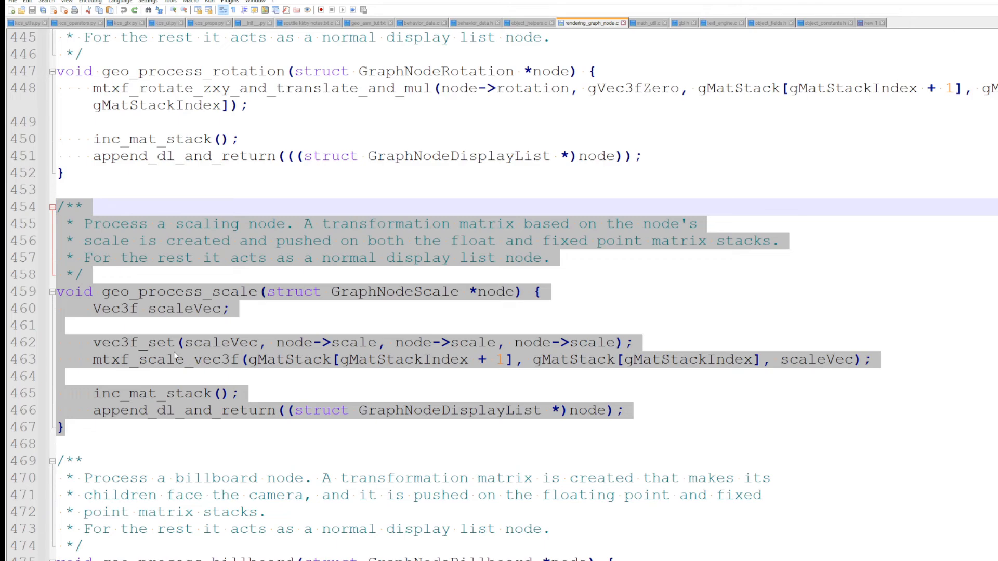
pyautogui.click(866, 24)
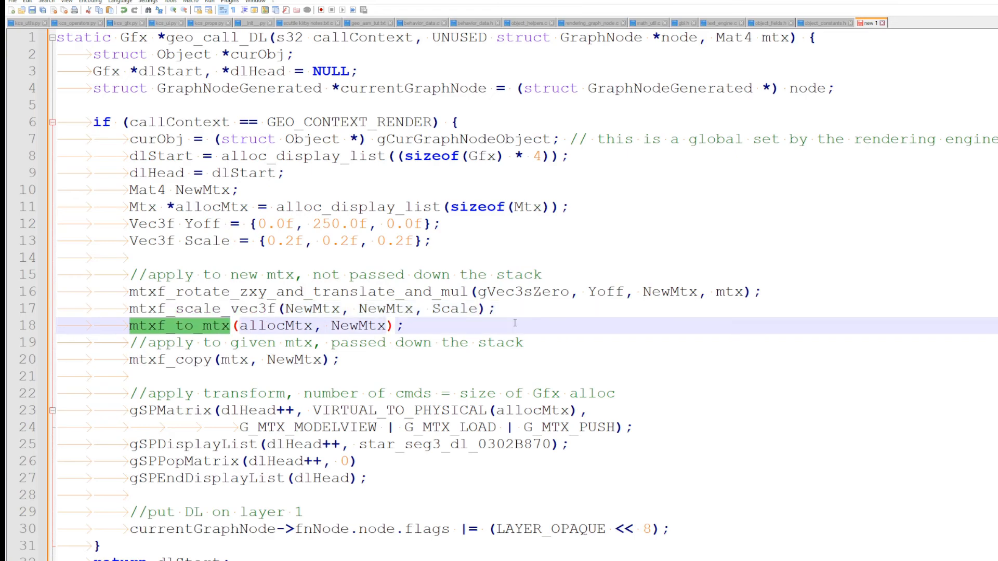
pyautogui.moveTo(390, 359)
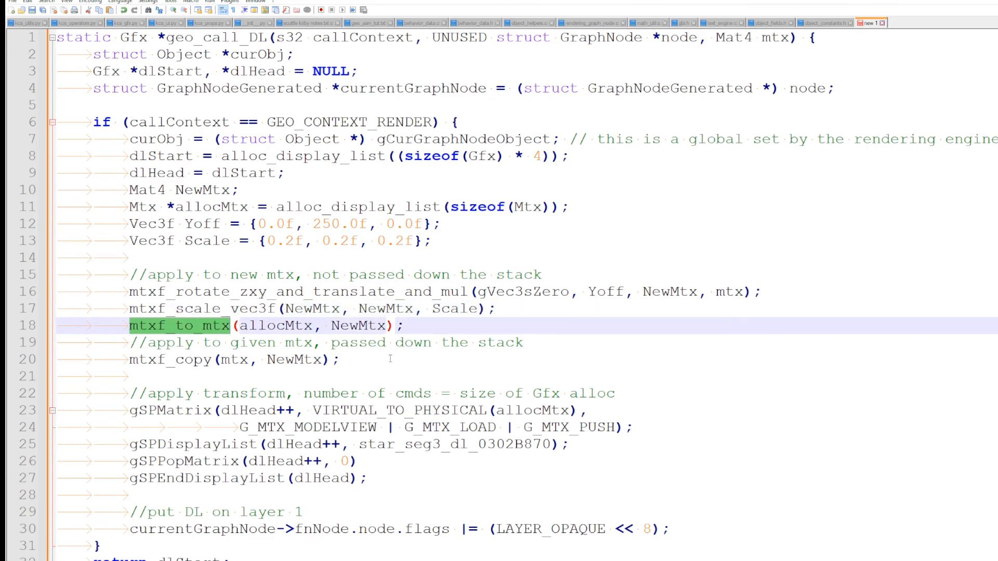
pyautogui.doubleClick(359, 325)
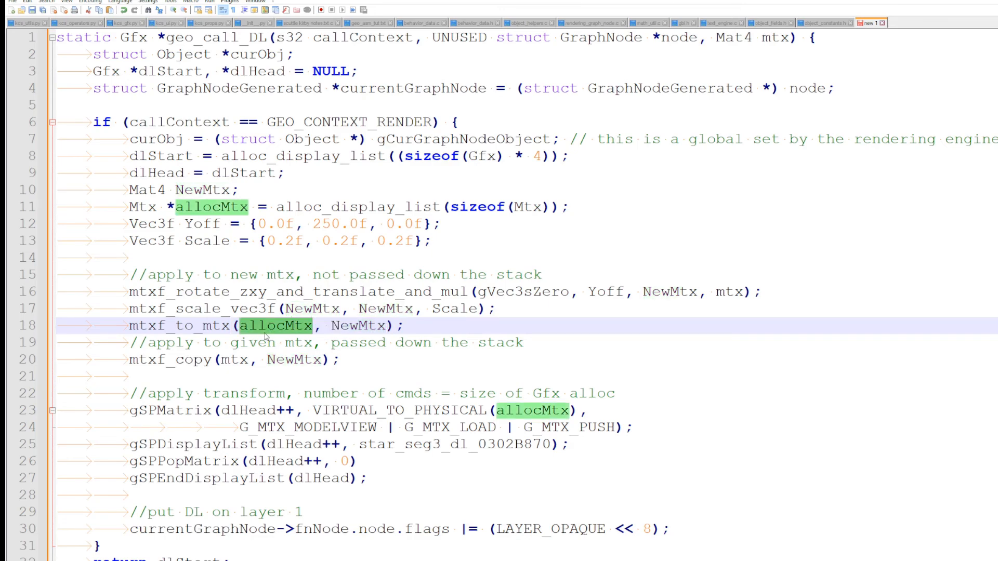
pyautogui.doubleClick(354, 326)
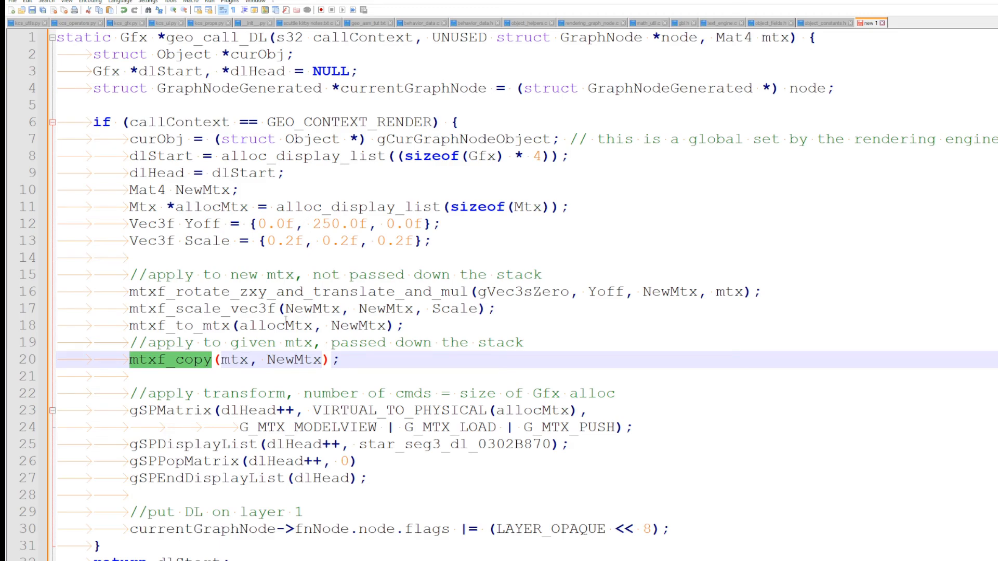
pyautogui.doubleClick(229, 359)
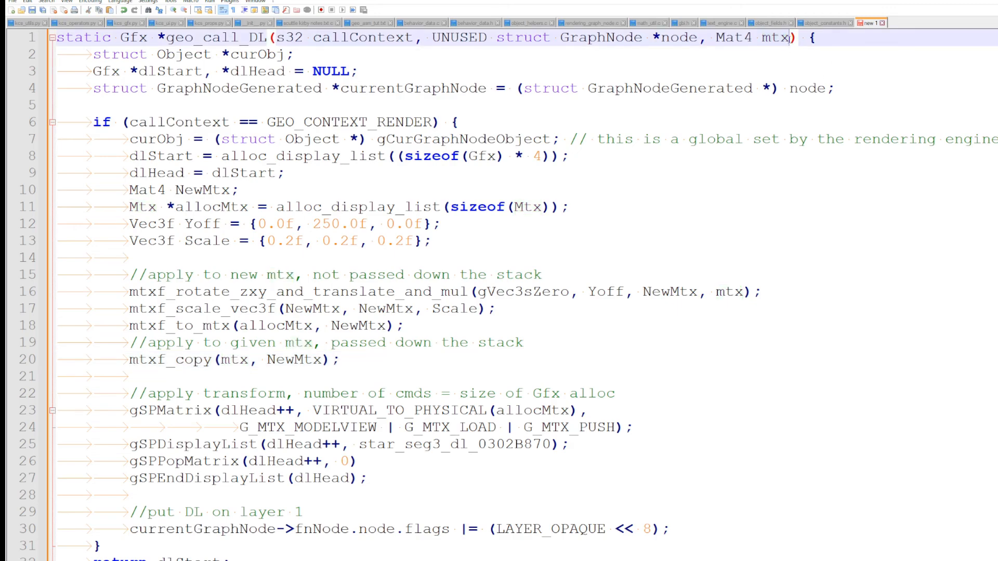
pyautogui.doubleClick(779, 37)
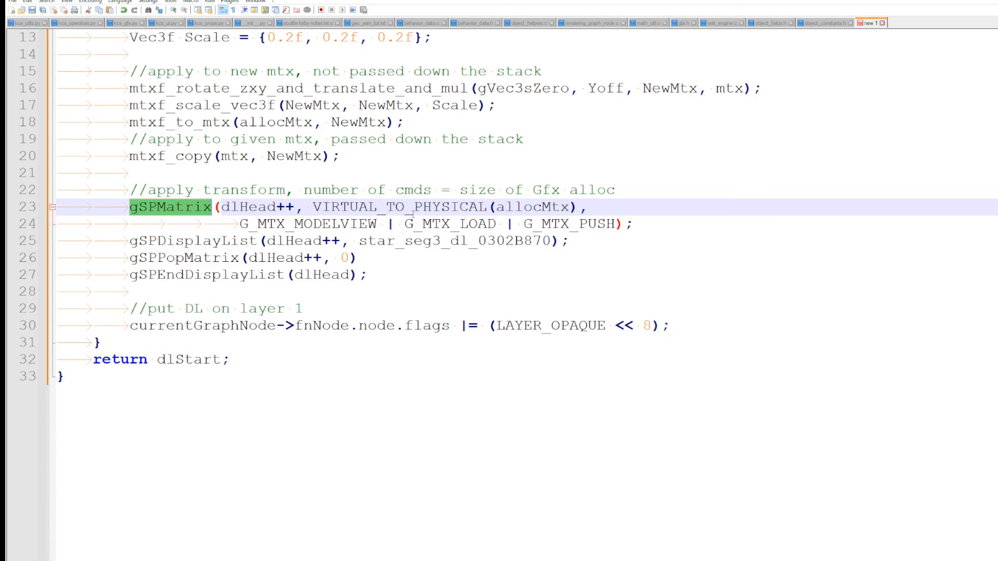
pyautogui.doubleClick(569, 224)
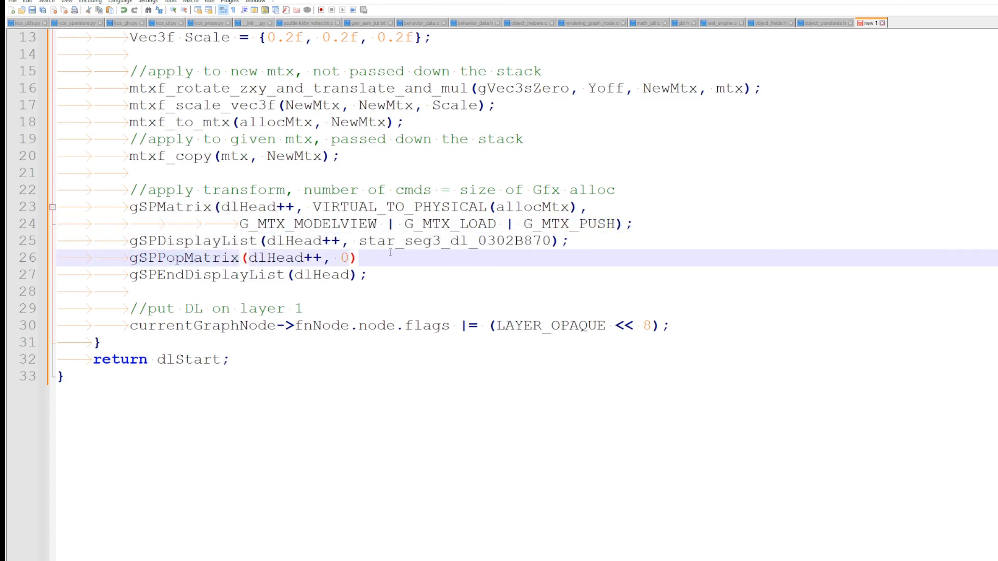
# Step: Add gSPDisplayList(dlHead++, star_seg3_dl_0302B870); after gSPPopMatrix to draw the star again
pyautogui.write('gSPDisplayList(dlHead++, star_seg3_dl_0302B870);')
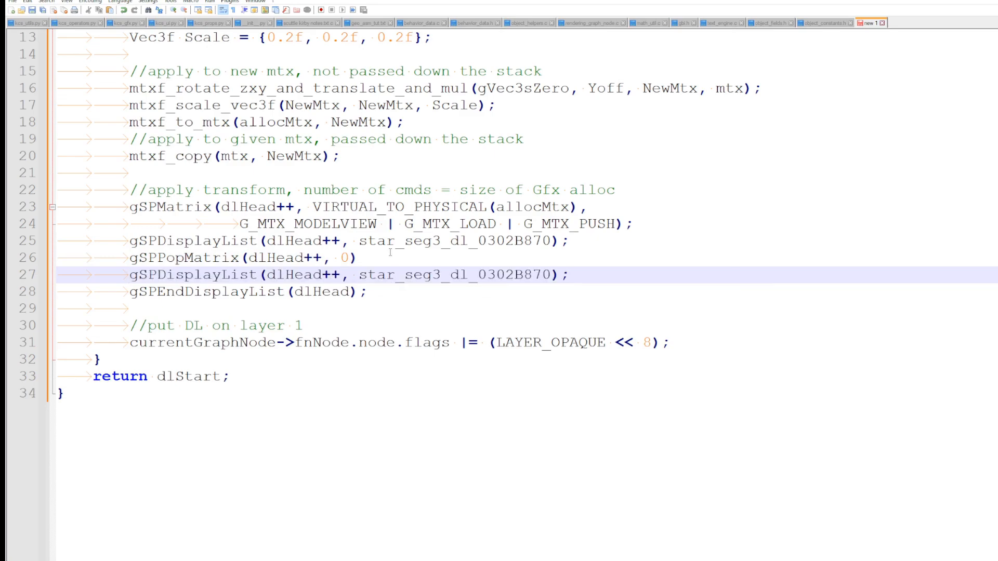